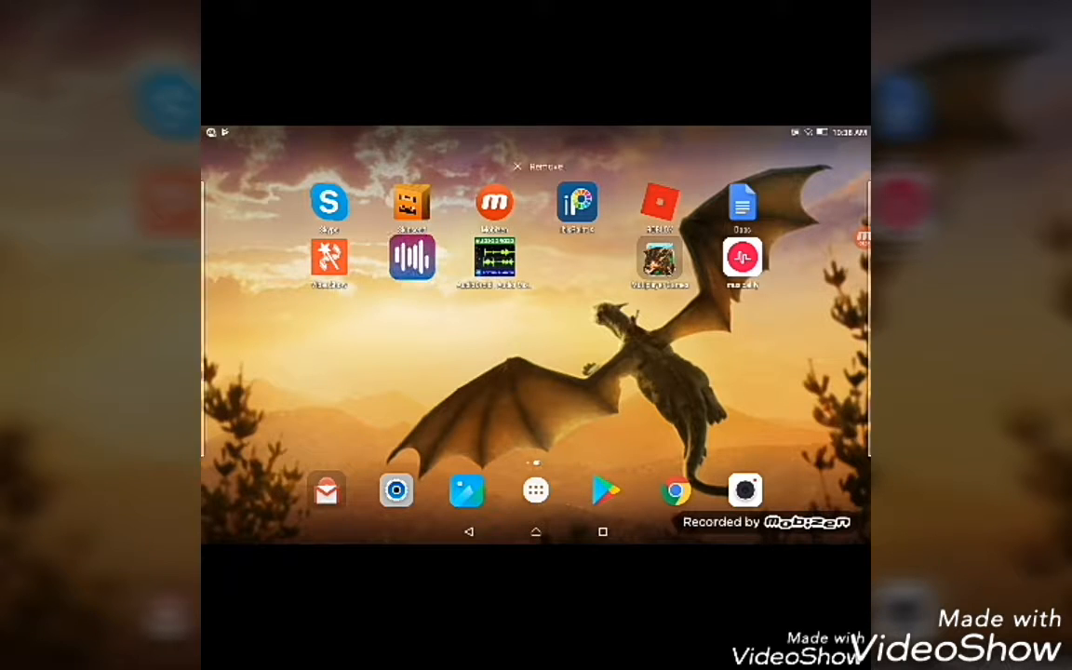
Step: Drag the purple waveform app shortcut toward the screen middle, then back to its spot
left_click_drag(411, 259, 519, 354)
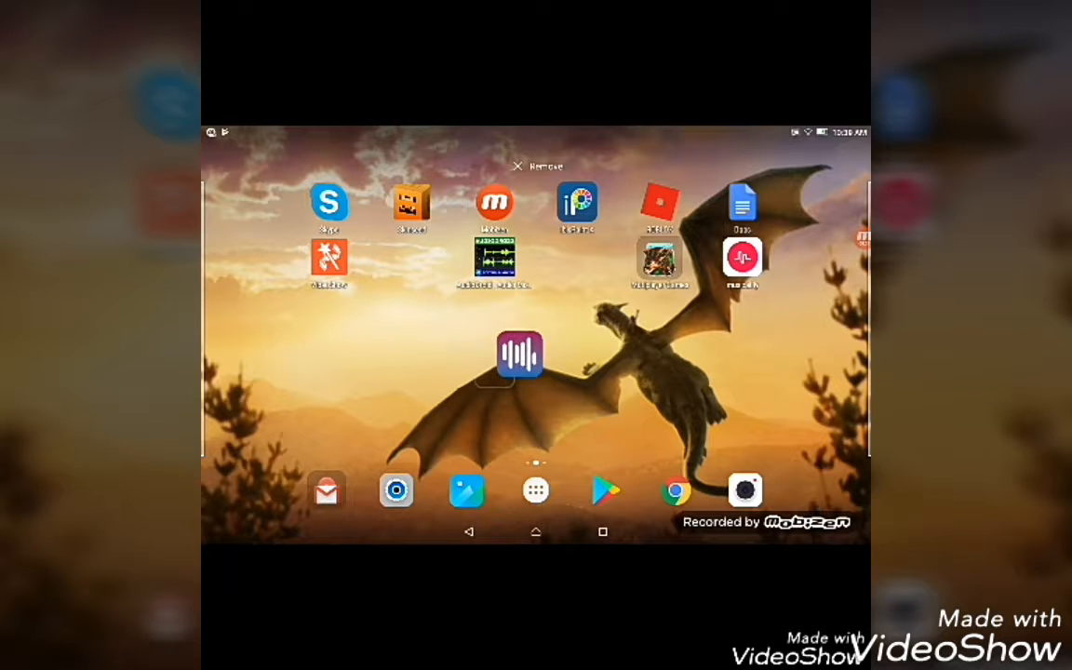
left_click_drag(519, 354, 412, 258)
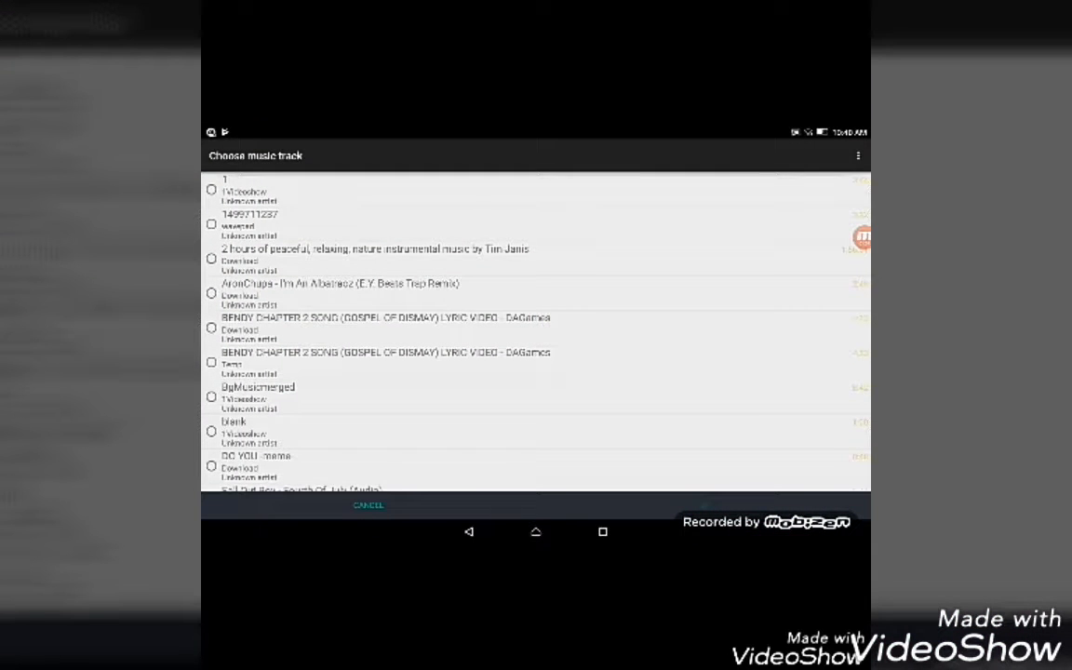
Step: Scroll down and back up through the Choose music track song list, browsing for a custom track
scroll("down", 3)
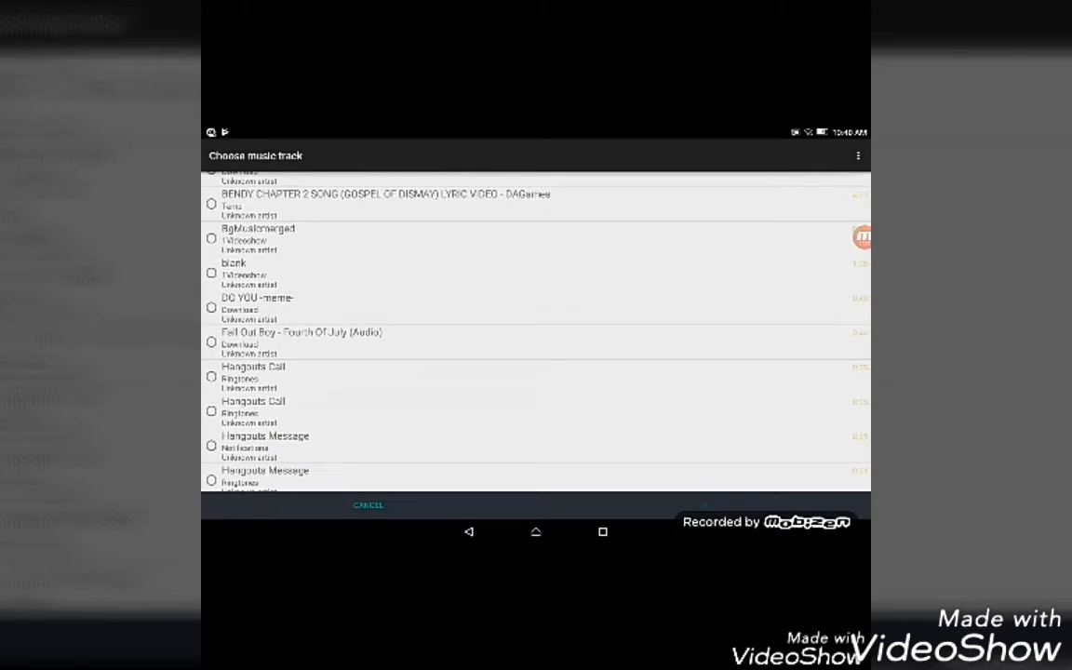
scroll("down", 3)
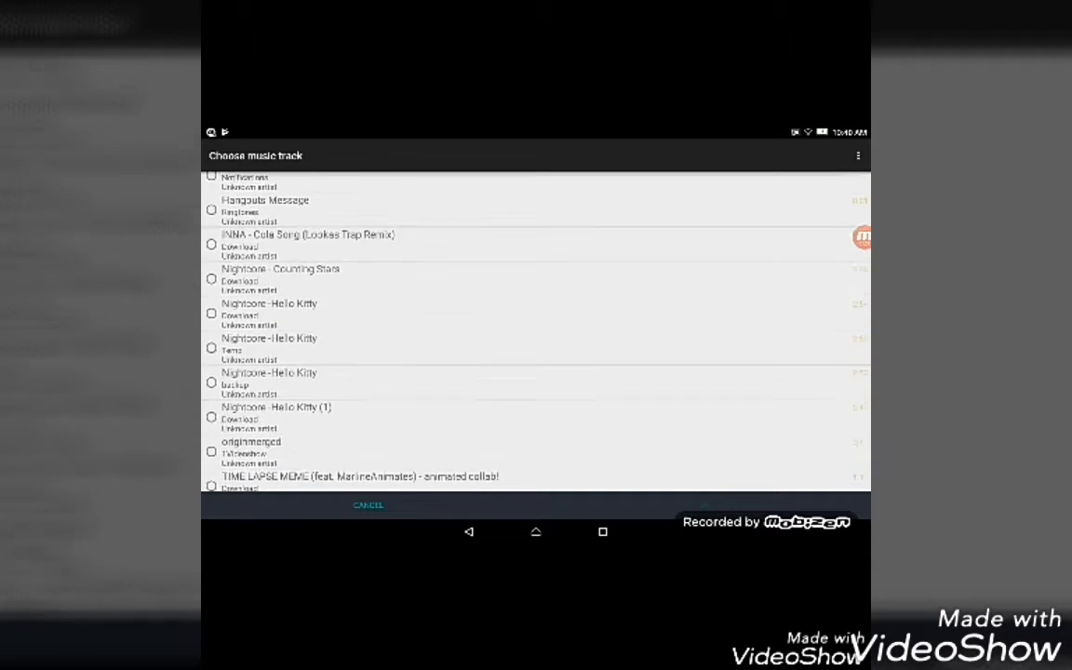
scroll("down", 3)
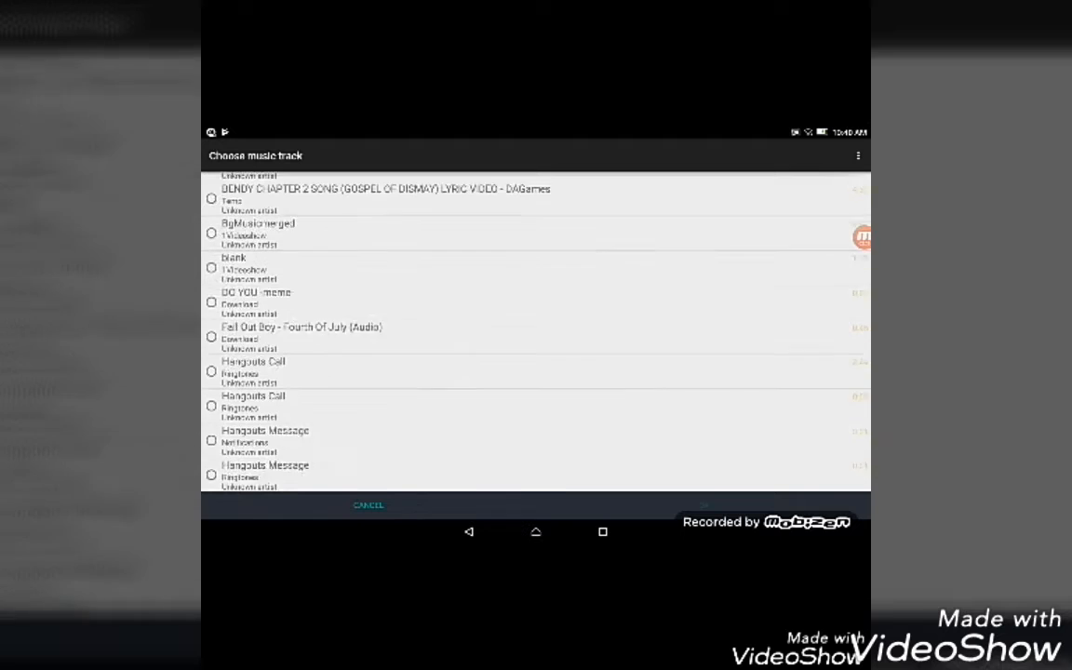
scroll("up", 3)
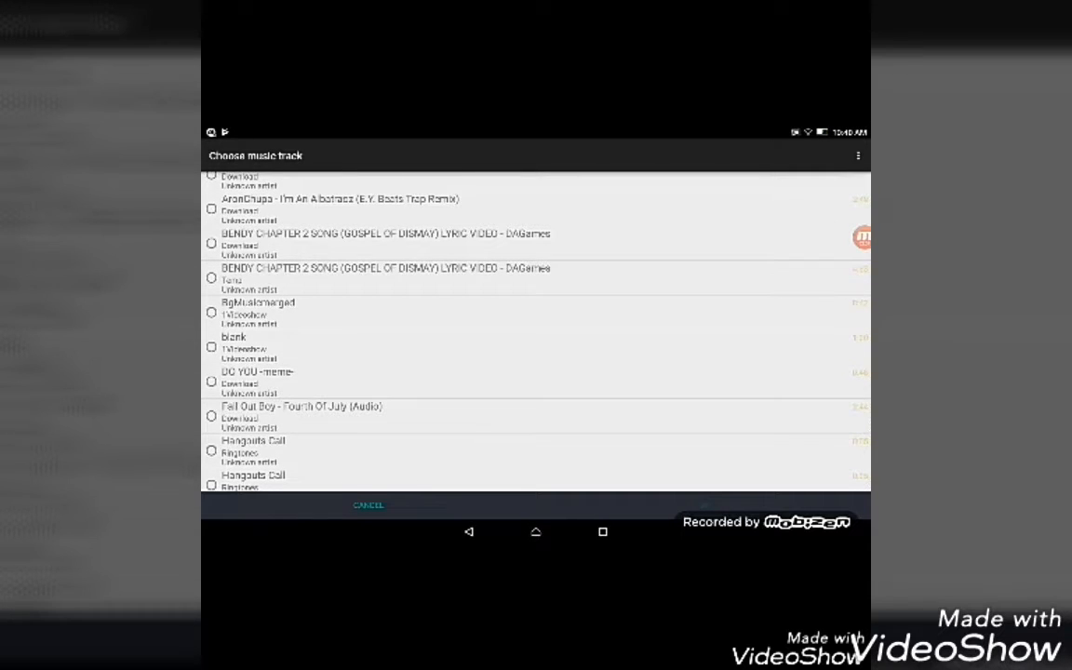
scroll("up", 3)
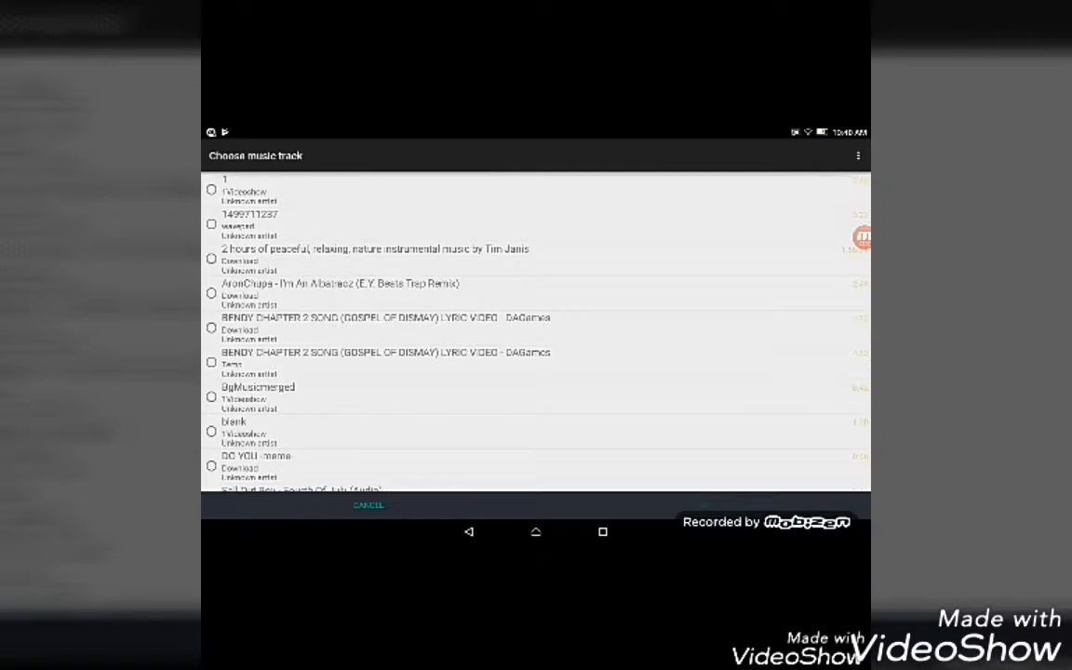
scroll("up", 3)
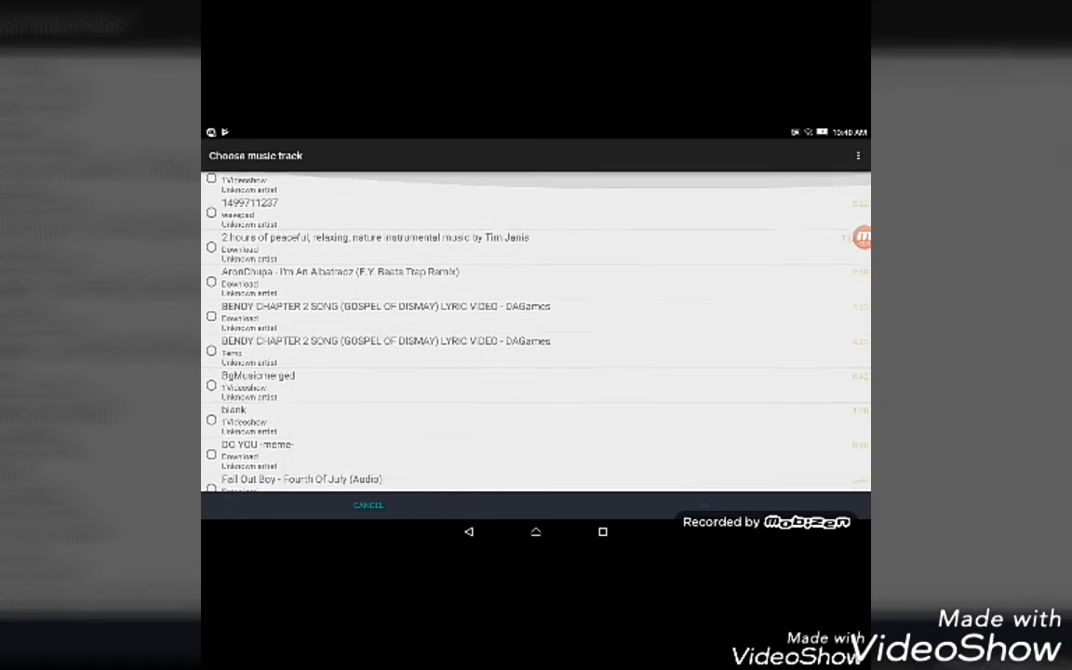
scroll("down", 3)
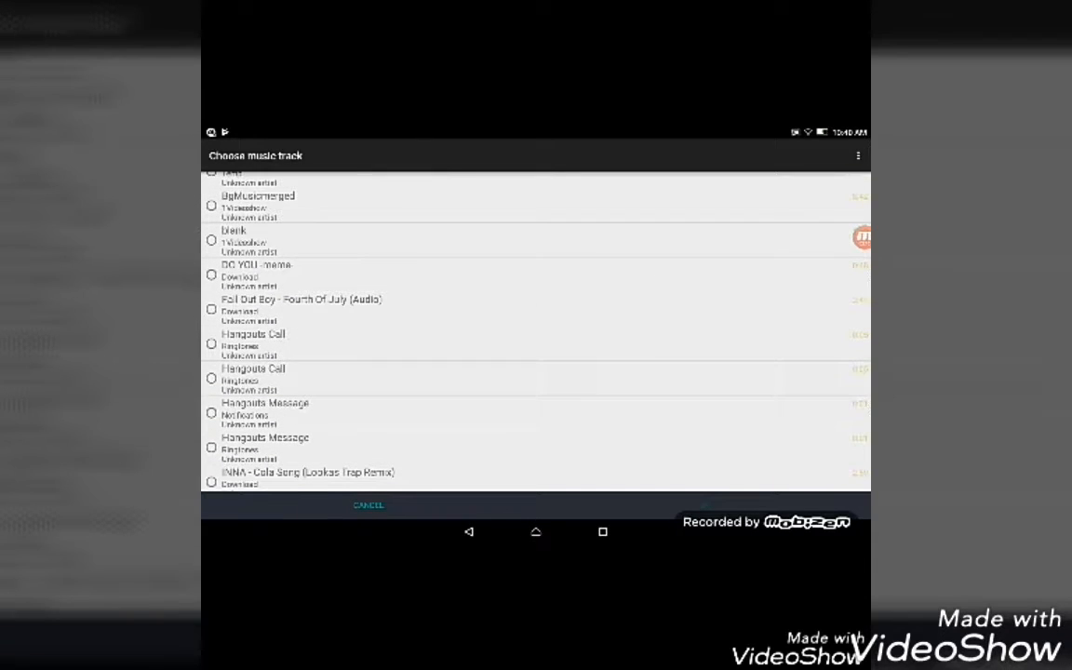
scroll("down", 3)
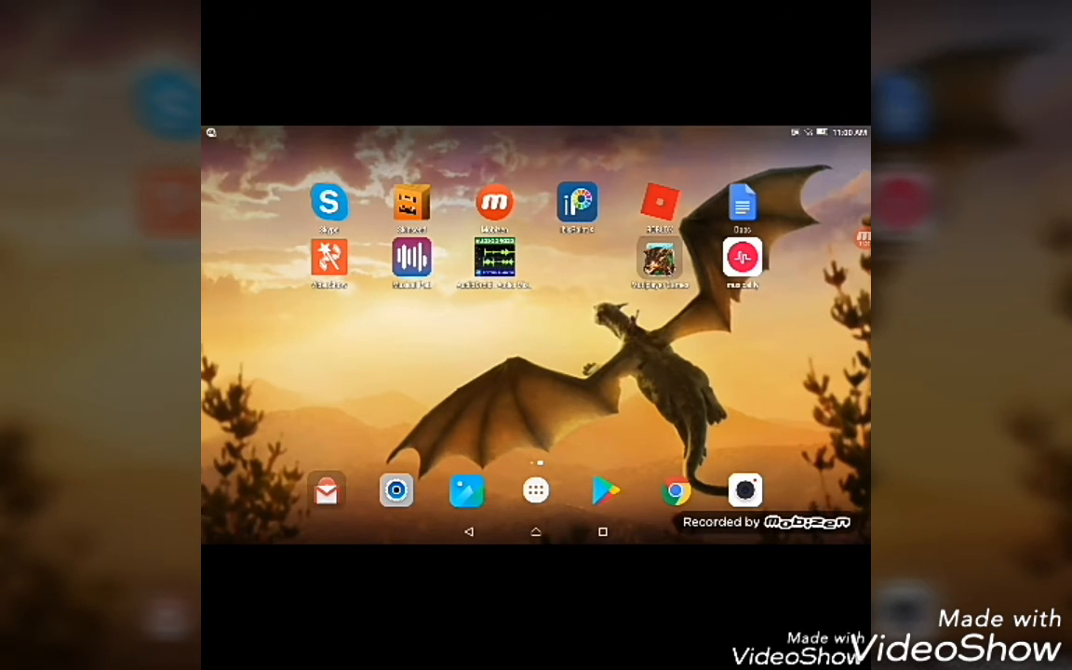
Step: Swipe between the Android home screen pages and tap an item on the home screen
scroll("left", 3)
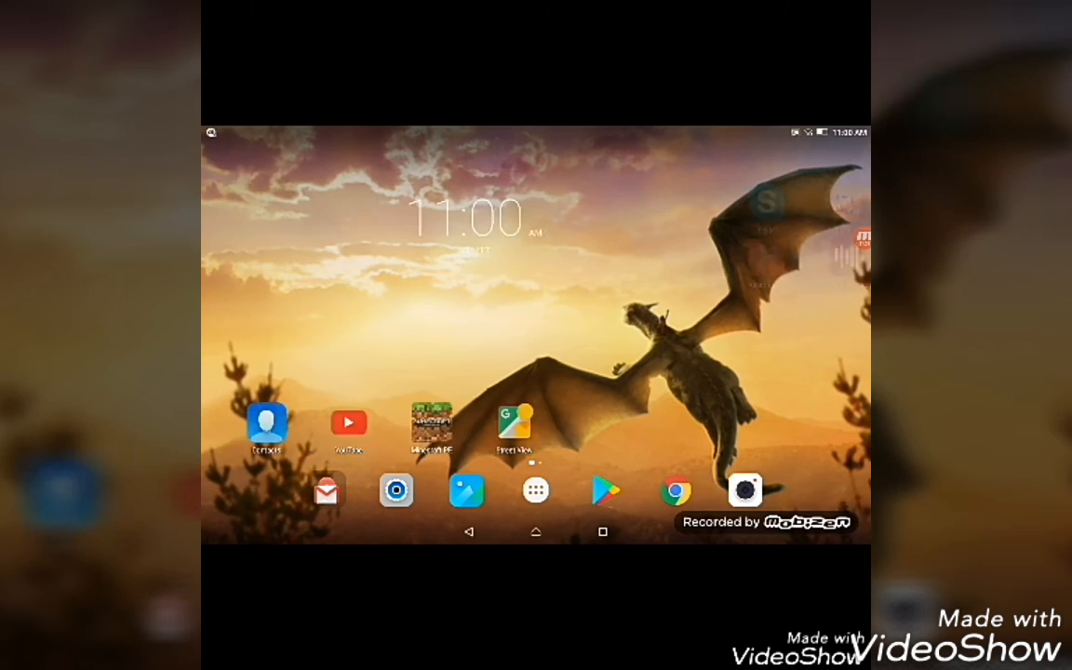
scroll("left", 3)
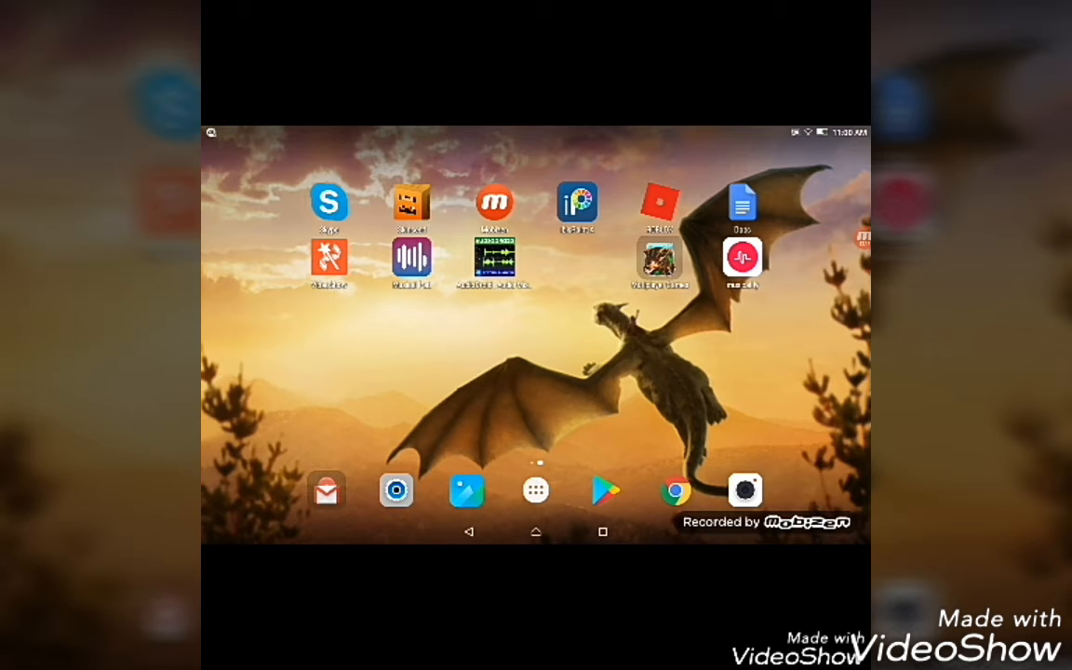
left_click(855, 238)
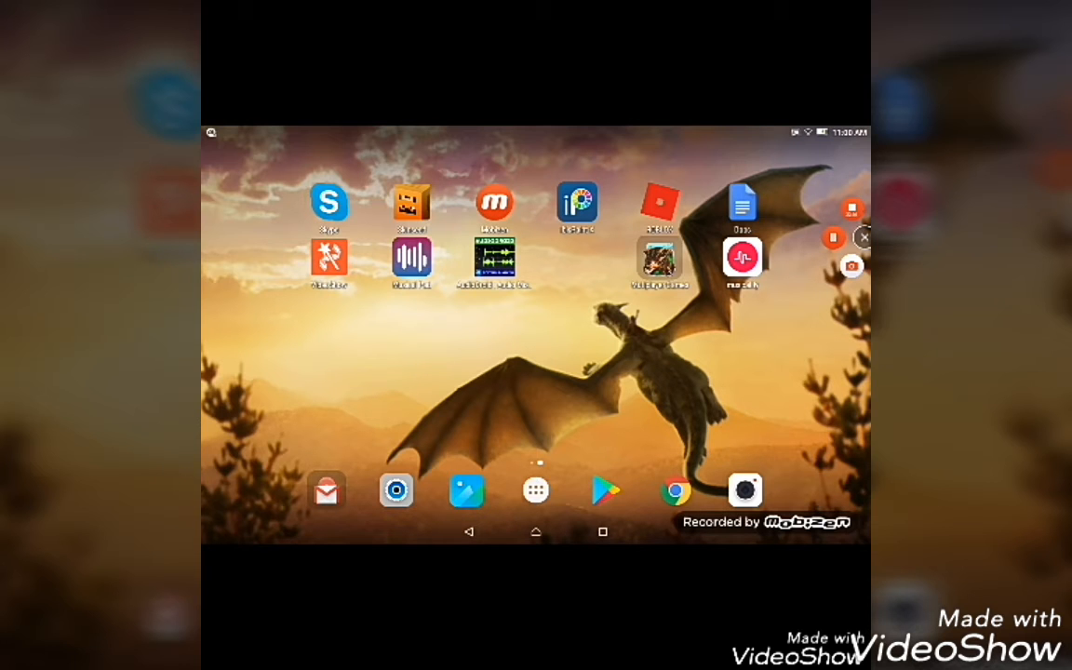